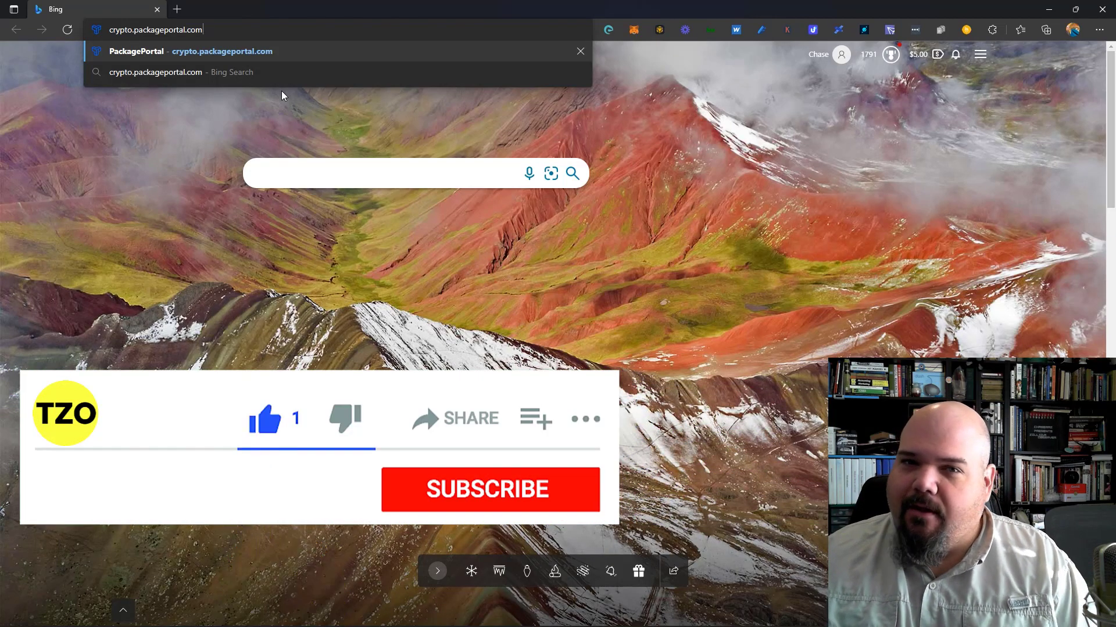
Open crypto.packageportal.com and go to its Staking page.
click(490, 490)
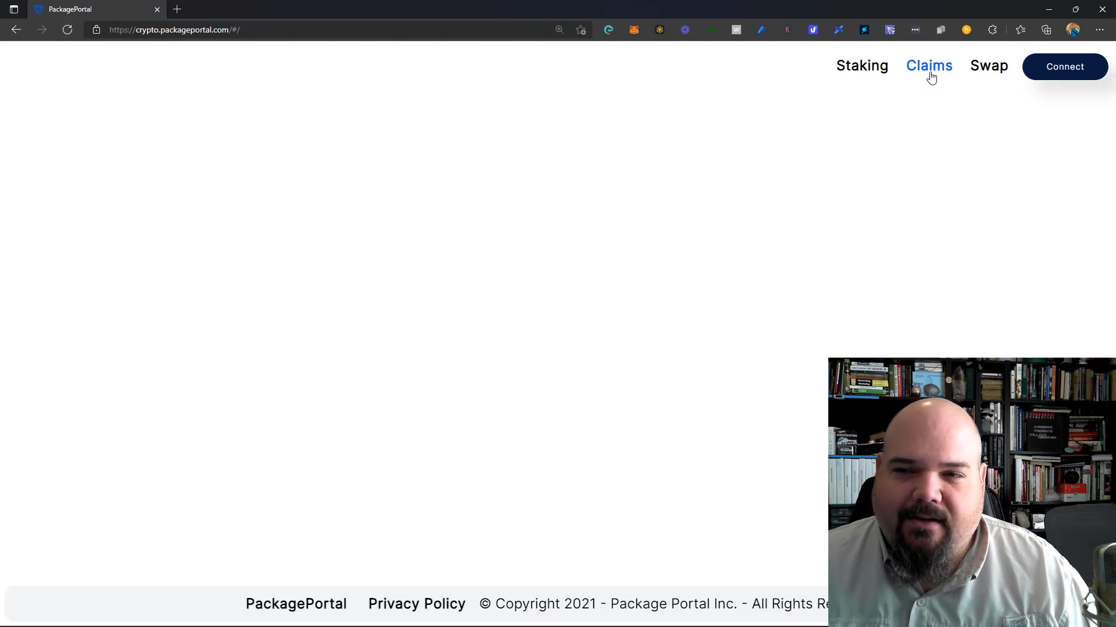
mouse_move(861, 88)
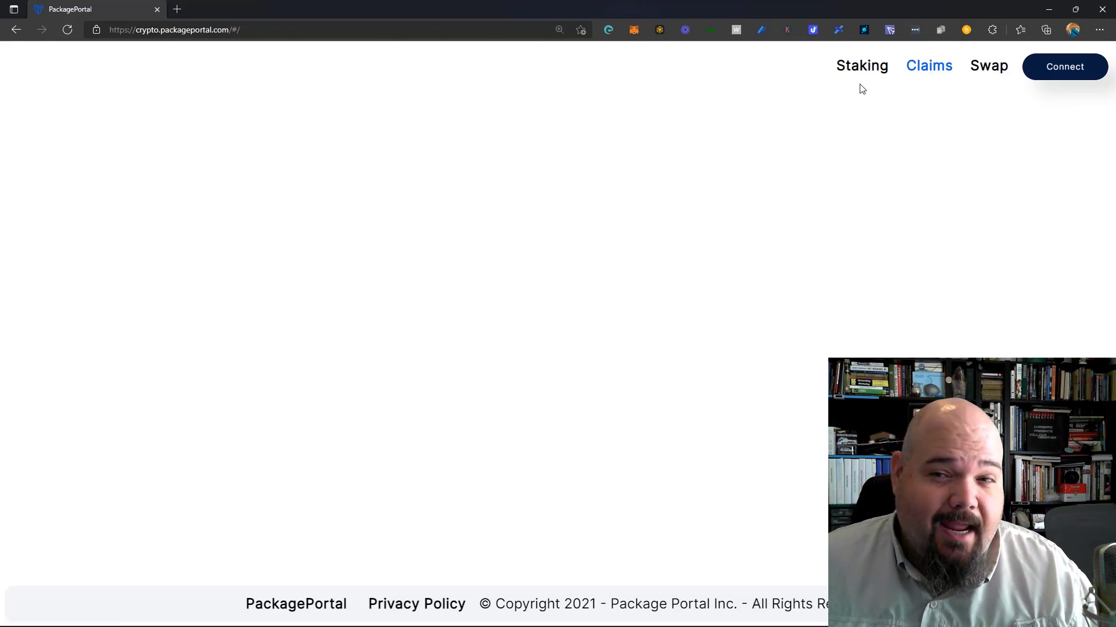
click(861, 66)
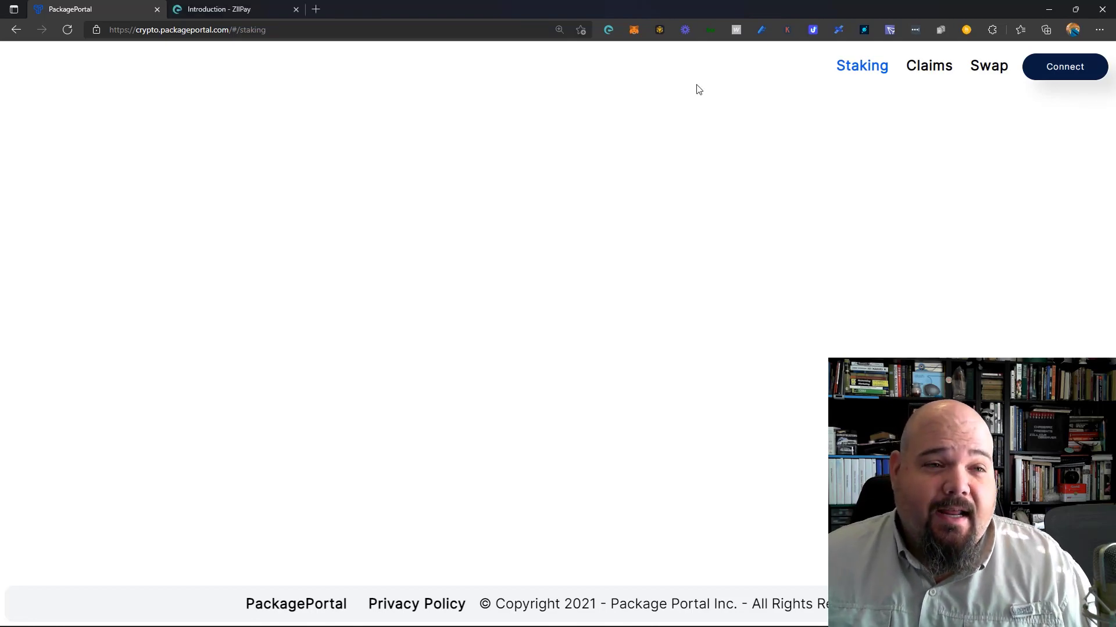
click(228, 9)
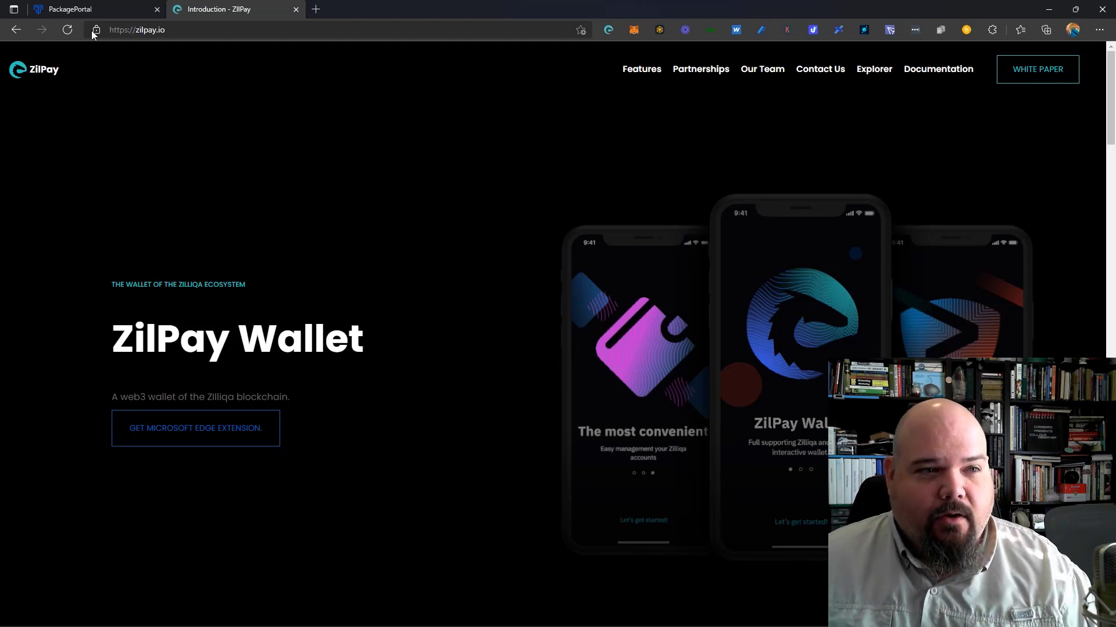
click(86, 9)
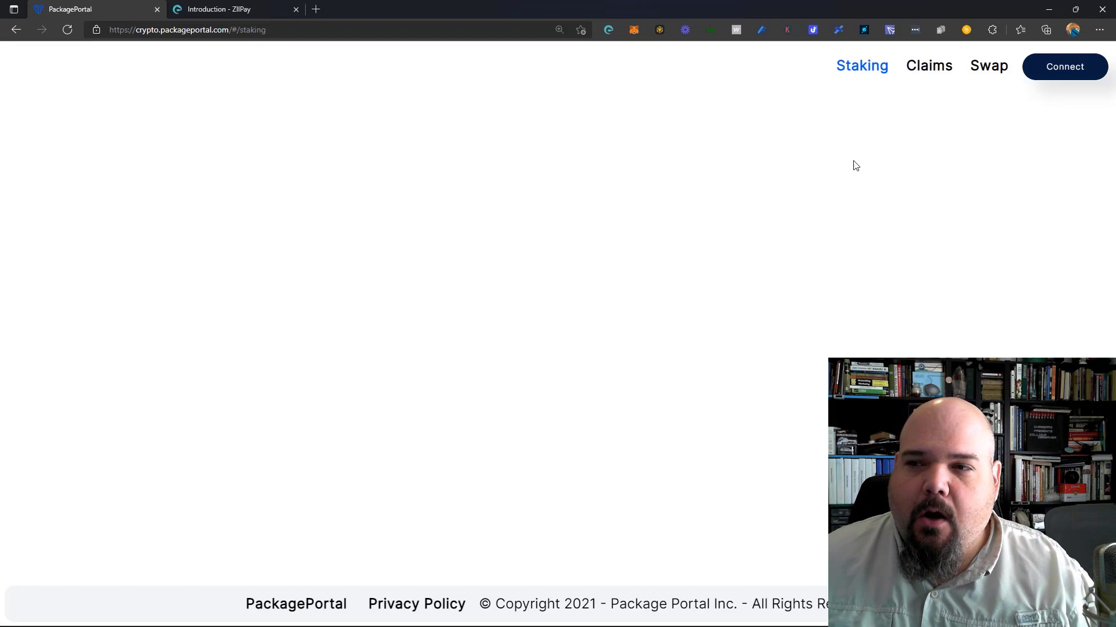
Connect the ZilPay wallet and reload Staking to show the 30 PORT balance.
click(1064, 66)
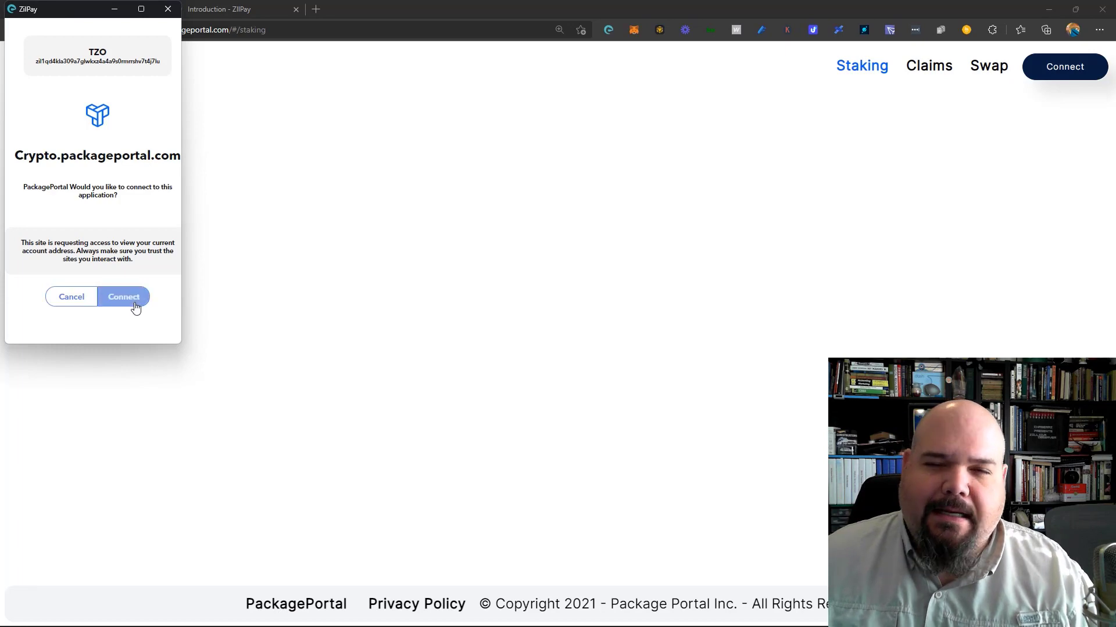
click(123, 297)
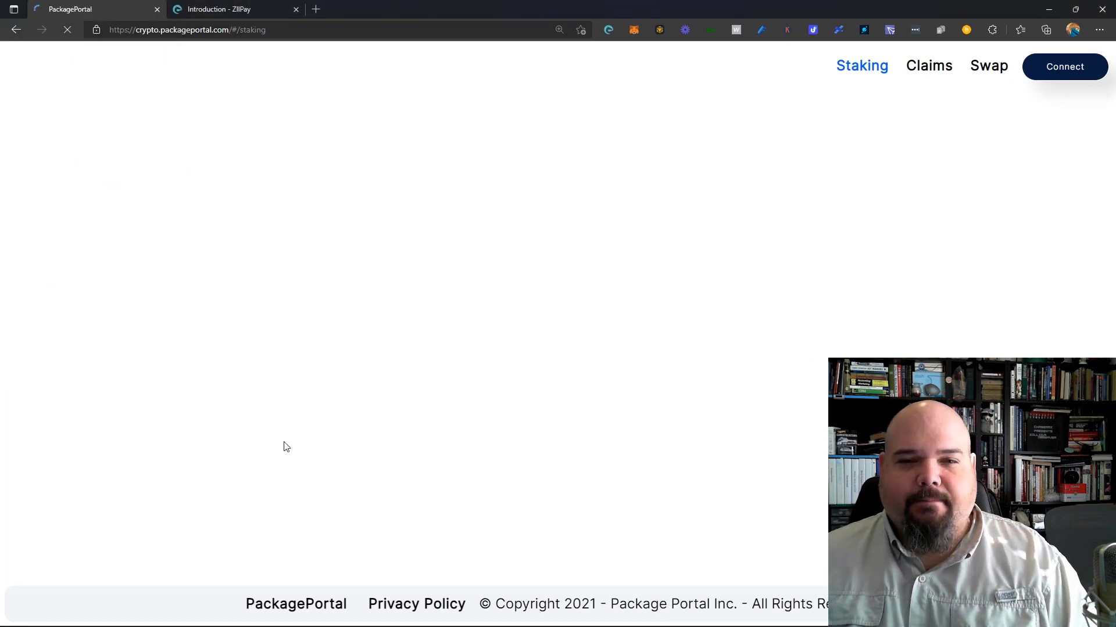
click(1064, 66)
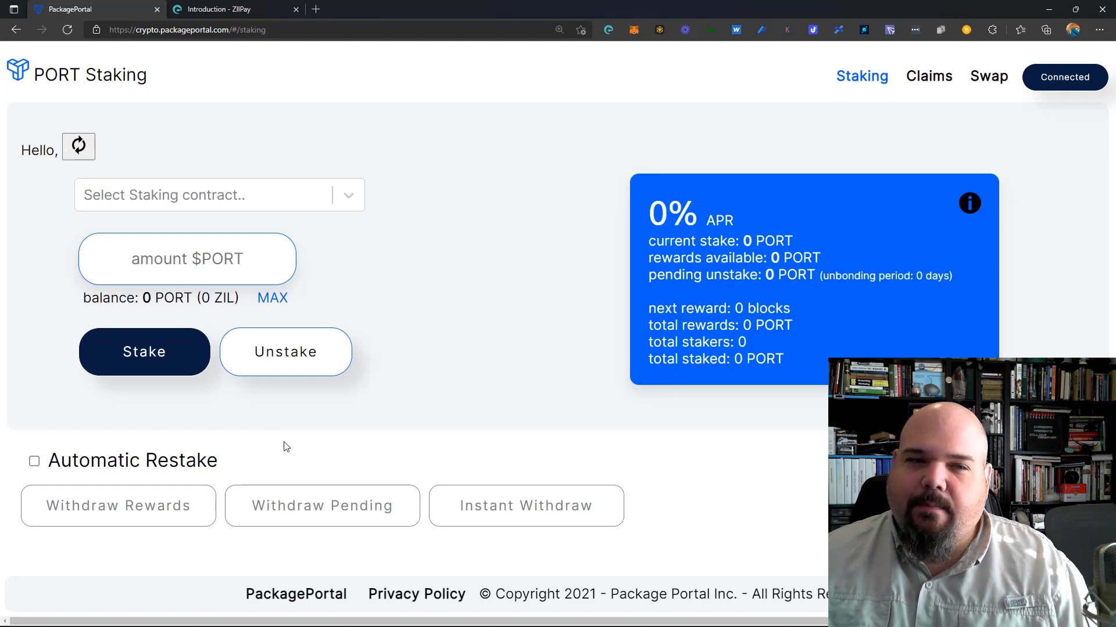
click(78, 147)
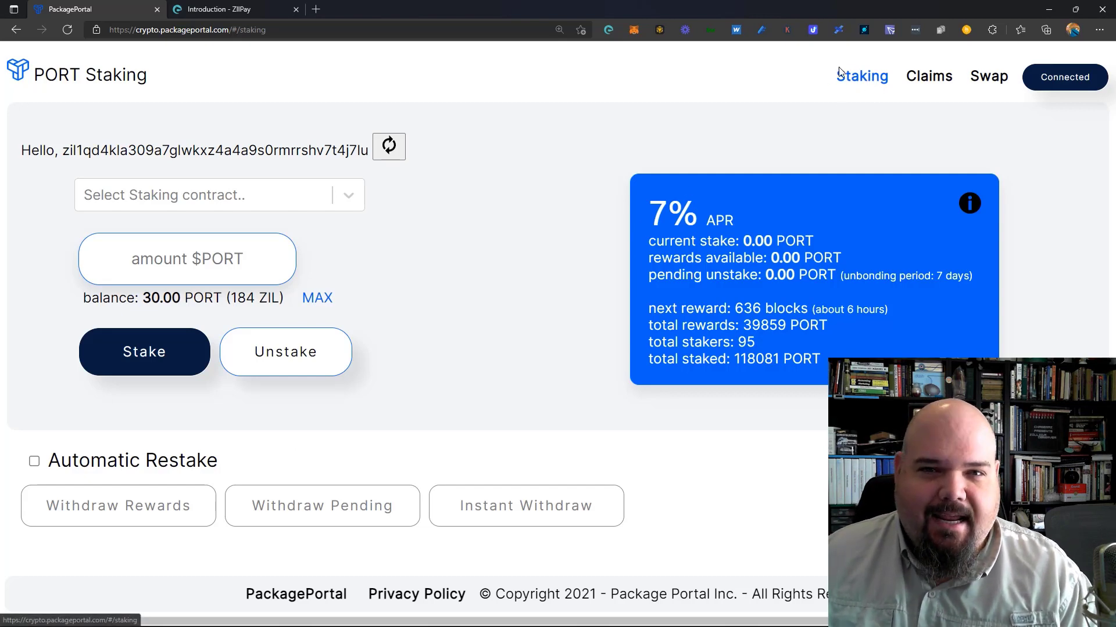
mouse_move(869, 94)
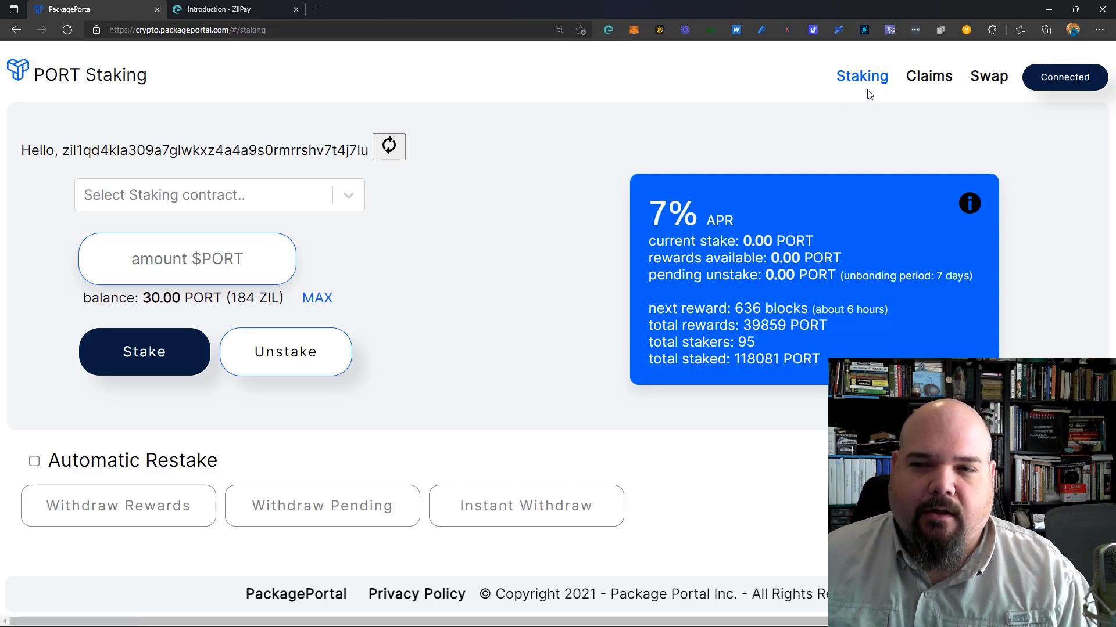
click(927, 76)
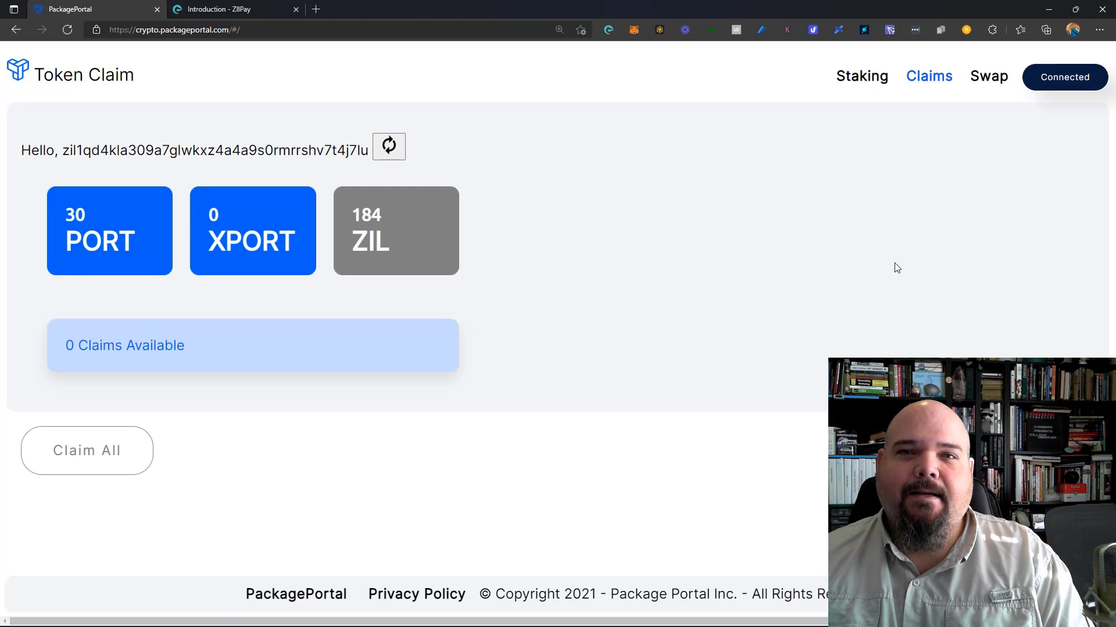
click(861, 76)
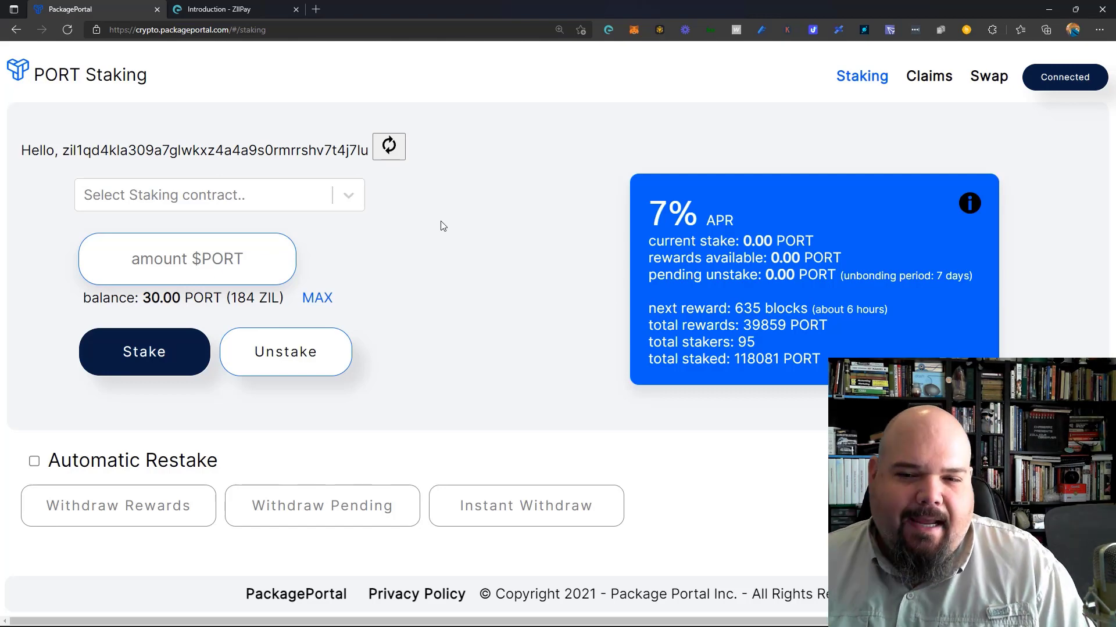
mouse_move(649, 235)
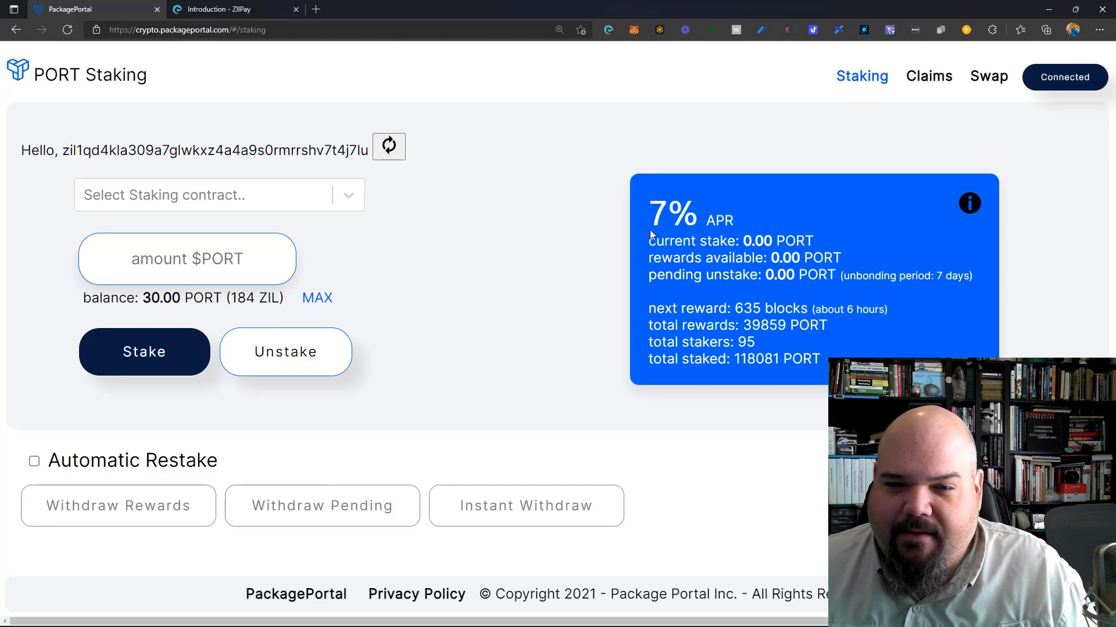
mouse_move(900, 302)
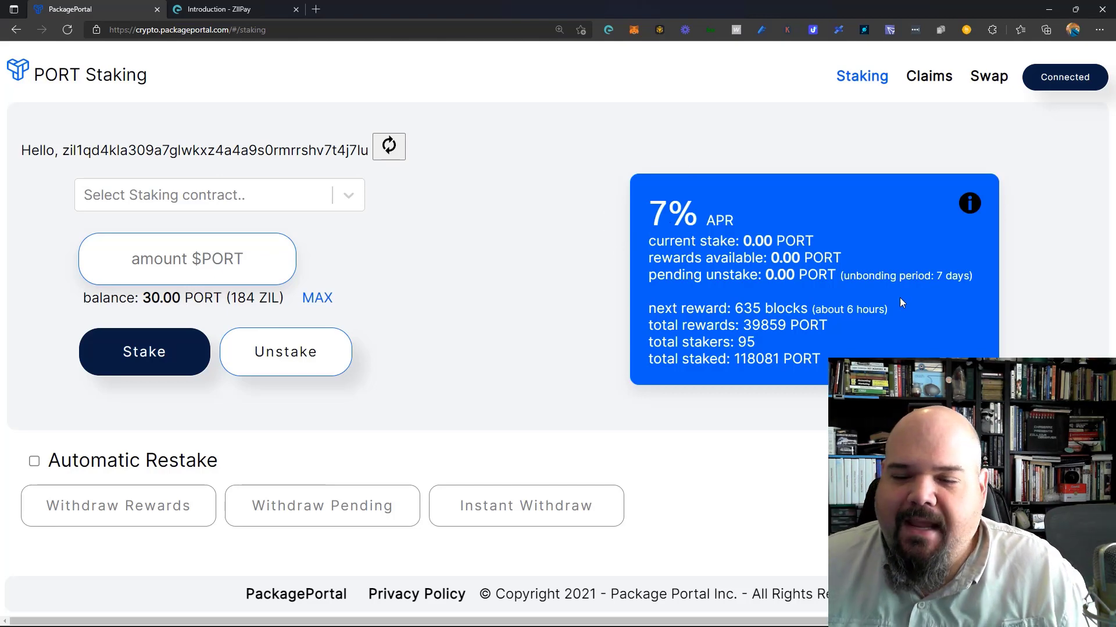
mouse_move(944, 285)
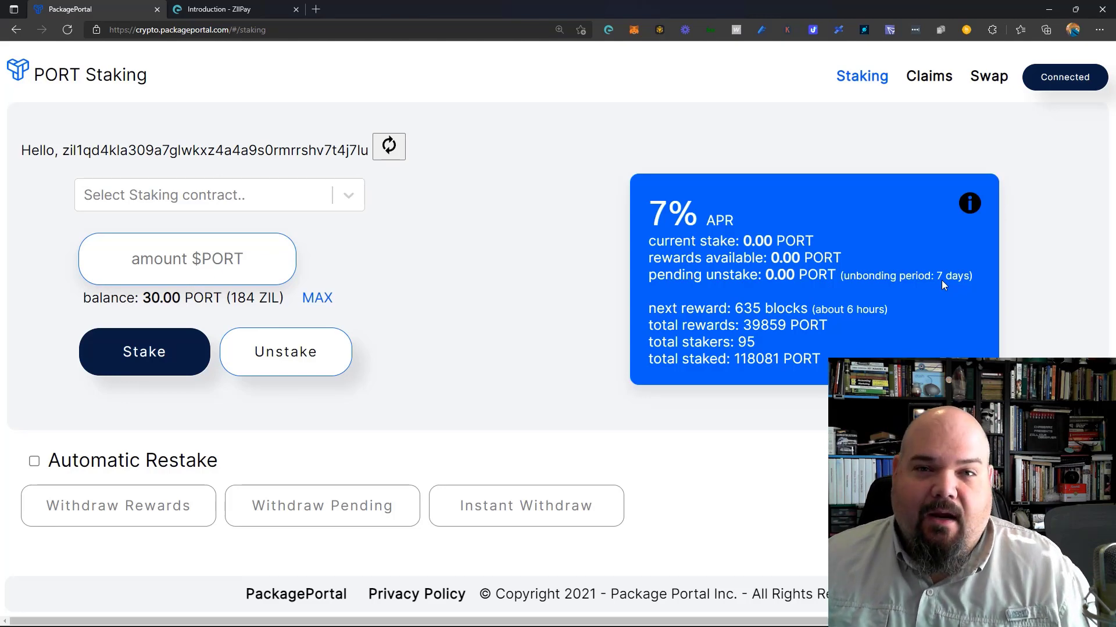
mouse_move(460, 257)
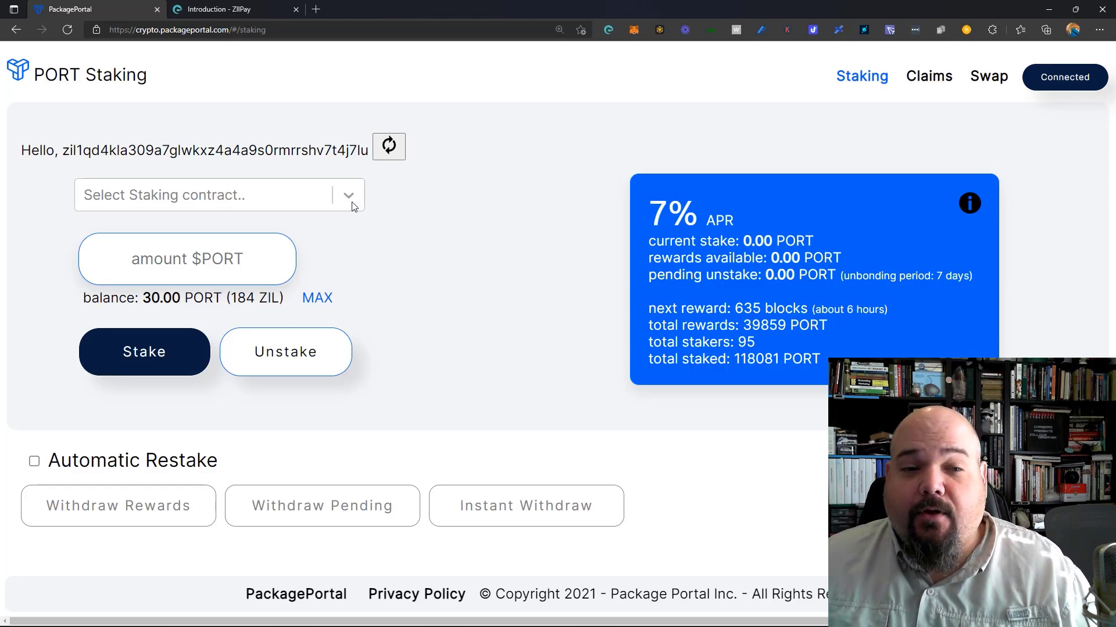
Select The Dock staking contract (19% APR, 90-day unbonding).
click(218, 194)
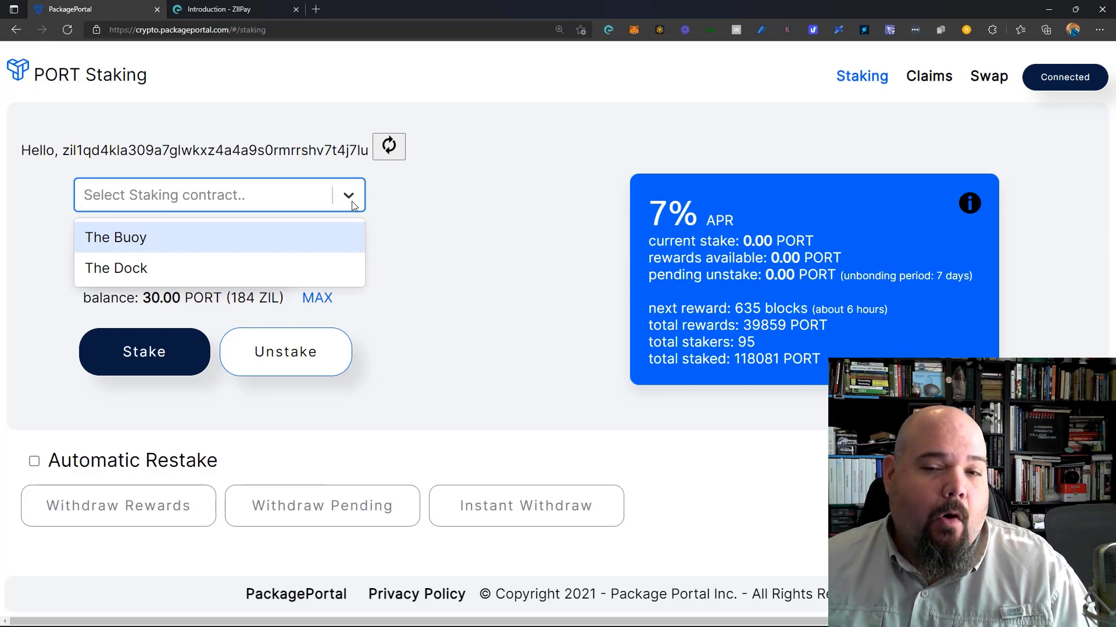
mouse_move(115, 268)
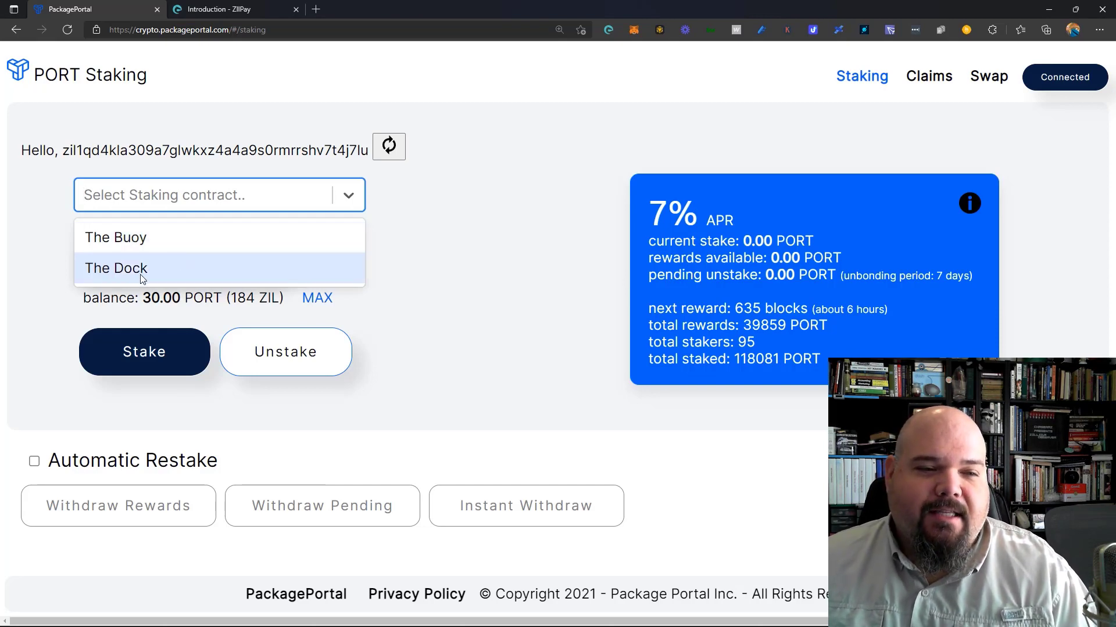
click(116, 269)
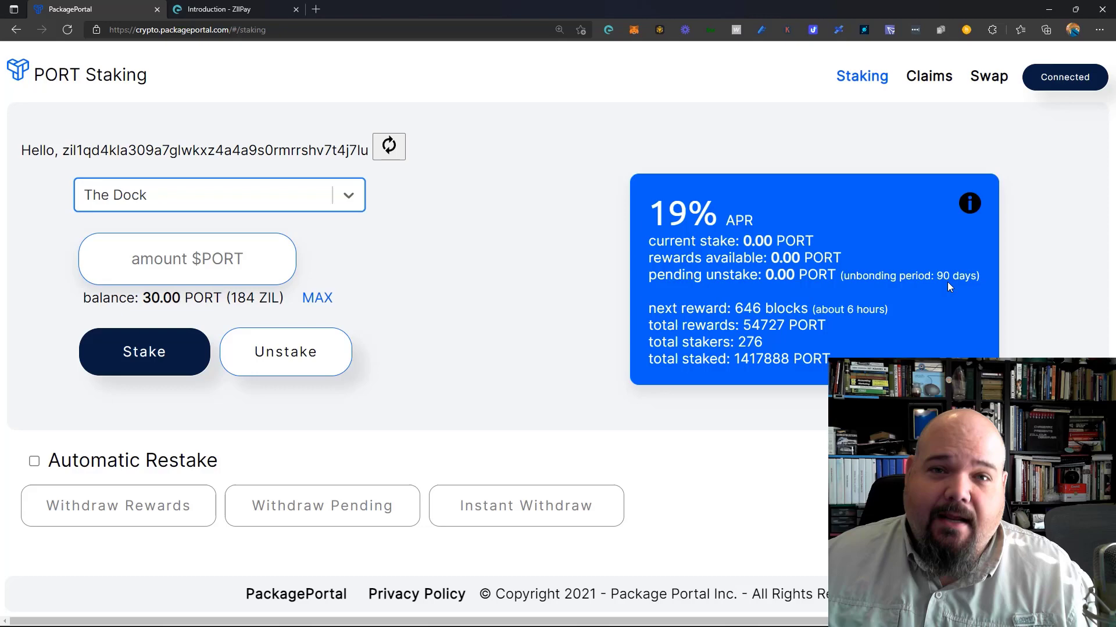
click(946, 281)
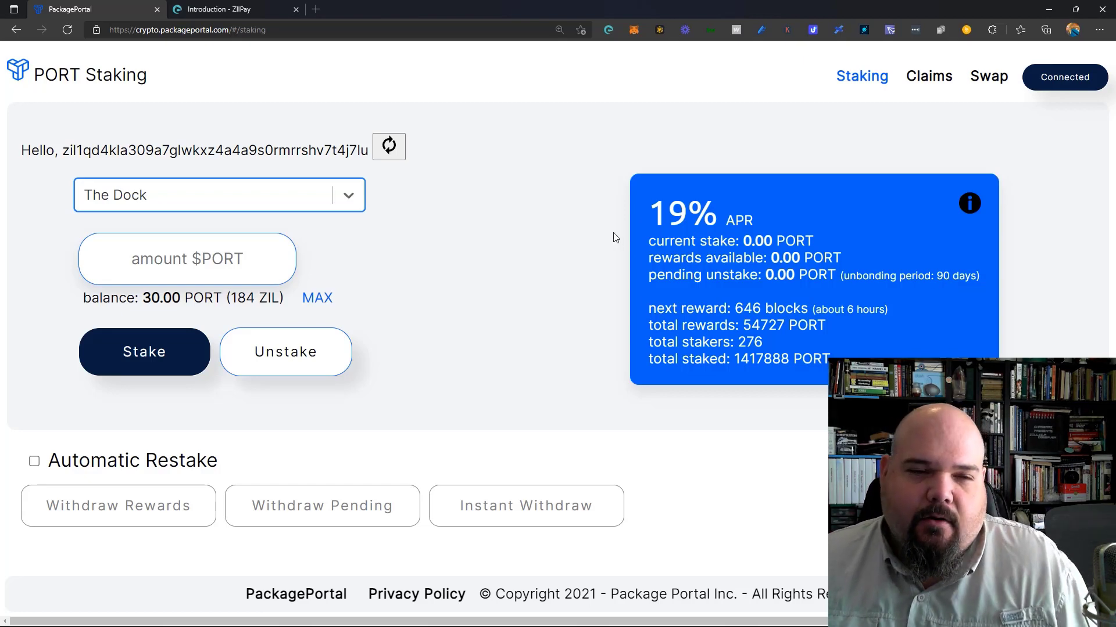
mouse_move(421, 237)
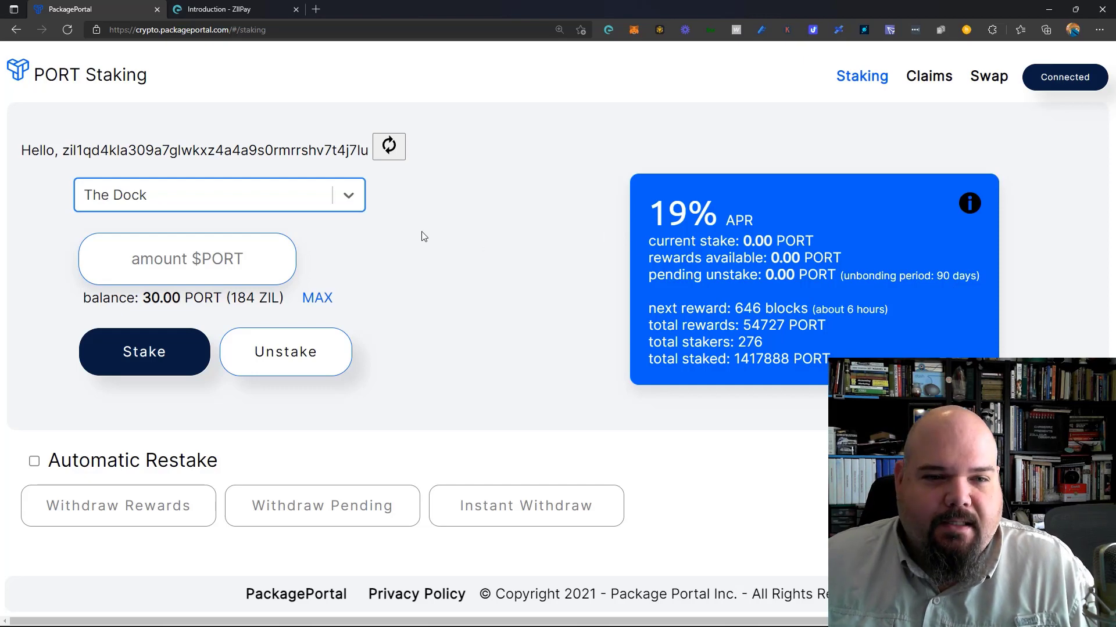
Reopen the staking contract dropdown and choose The Buoy.
click(219, 195)
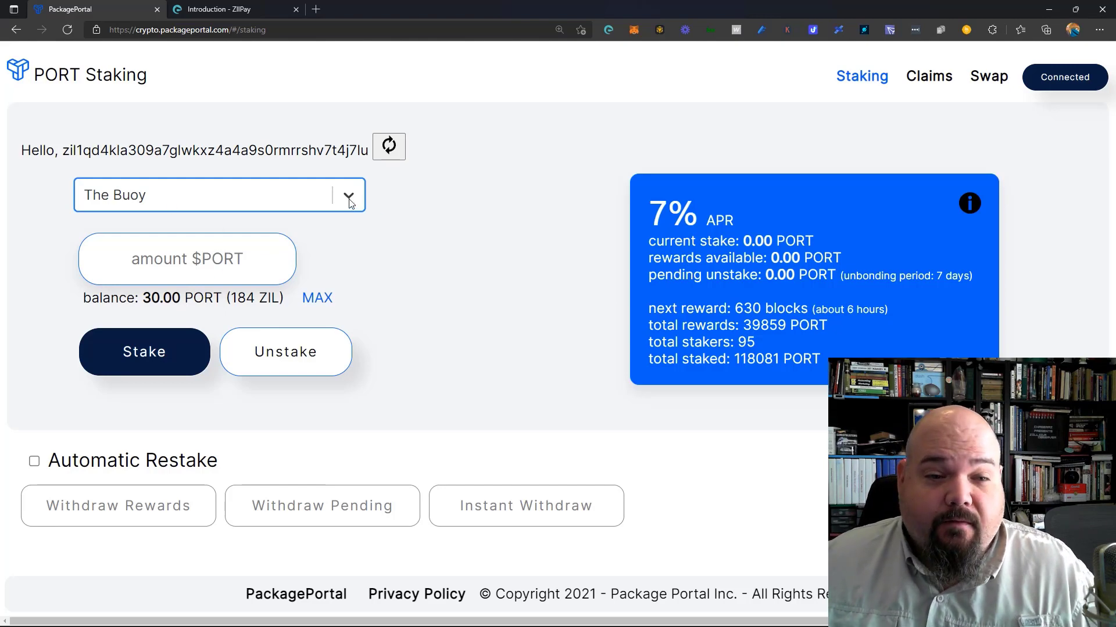
mouse_move(181, 253)
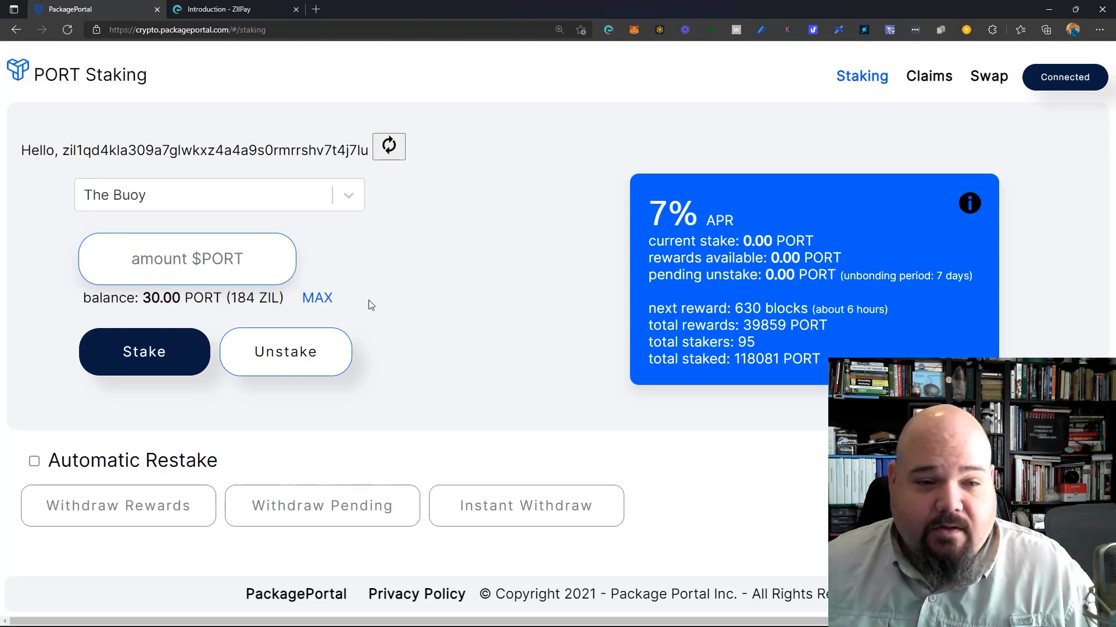
Enter 30 in The Buoy's $PORT stake amount field.
text(30)
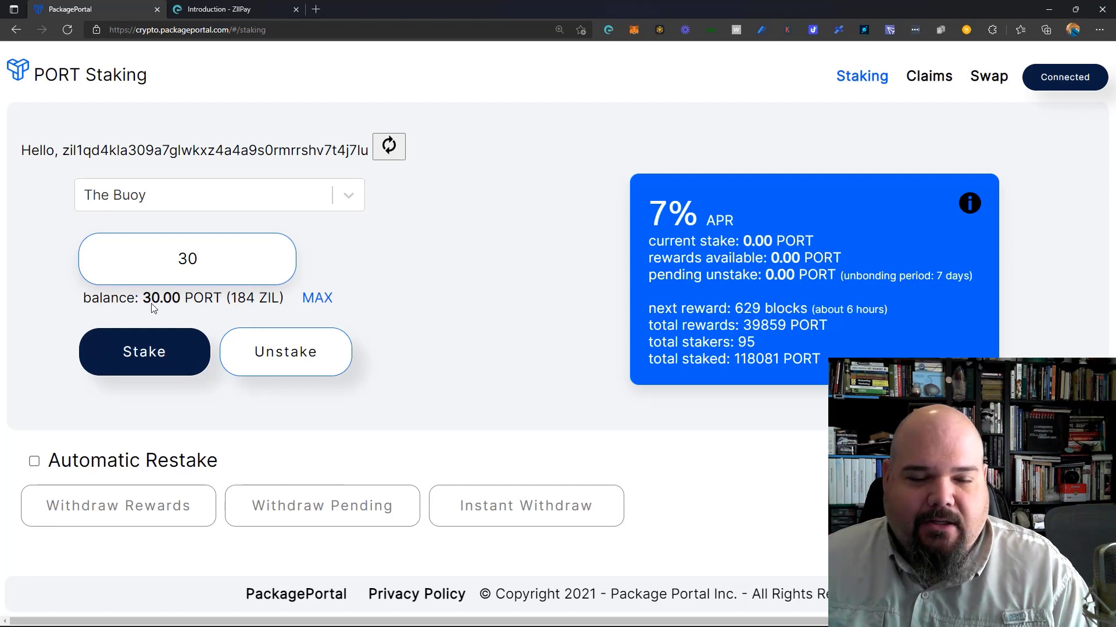
mouse_move(195, 285)
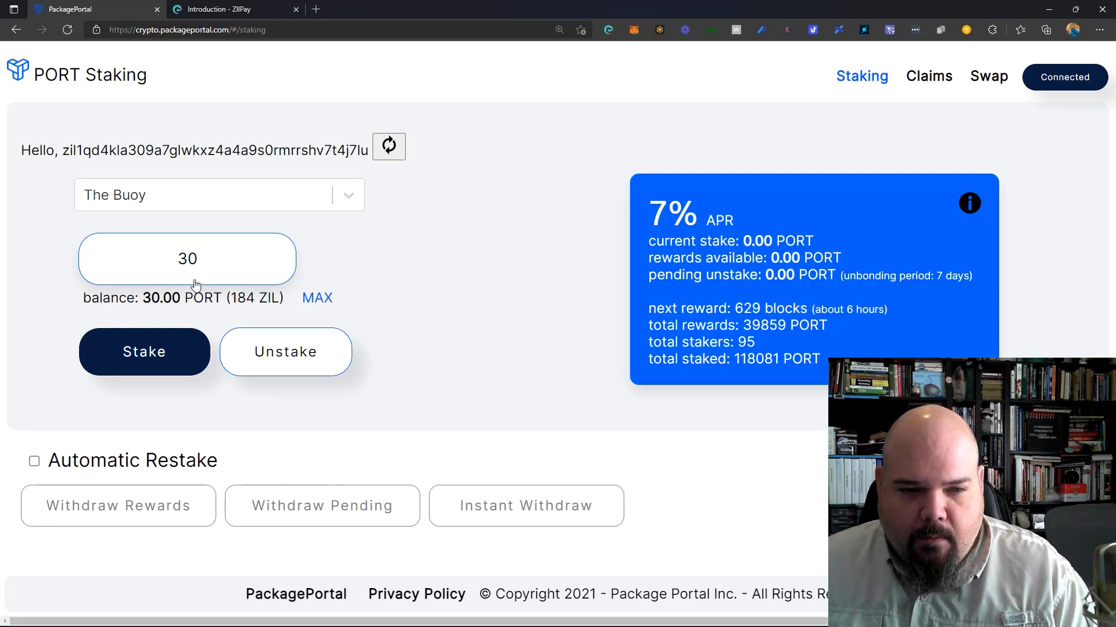
mouse_move(290, 318)
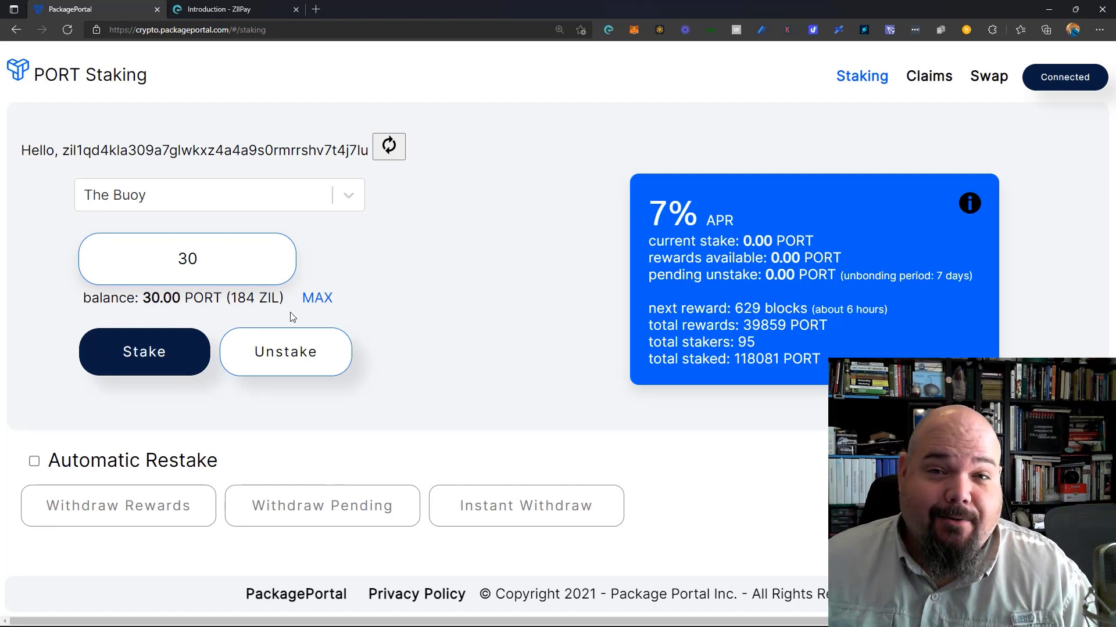
click(187, 258)
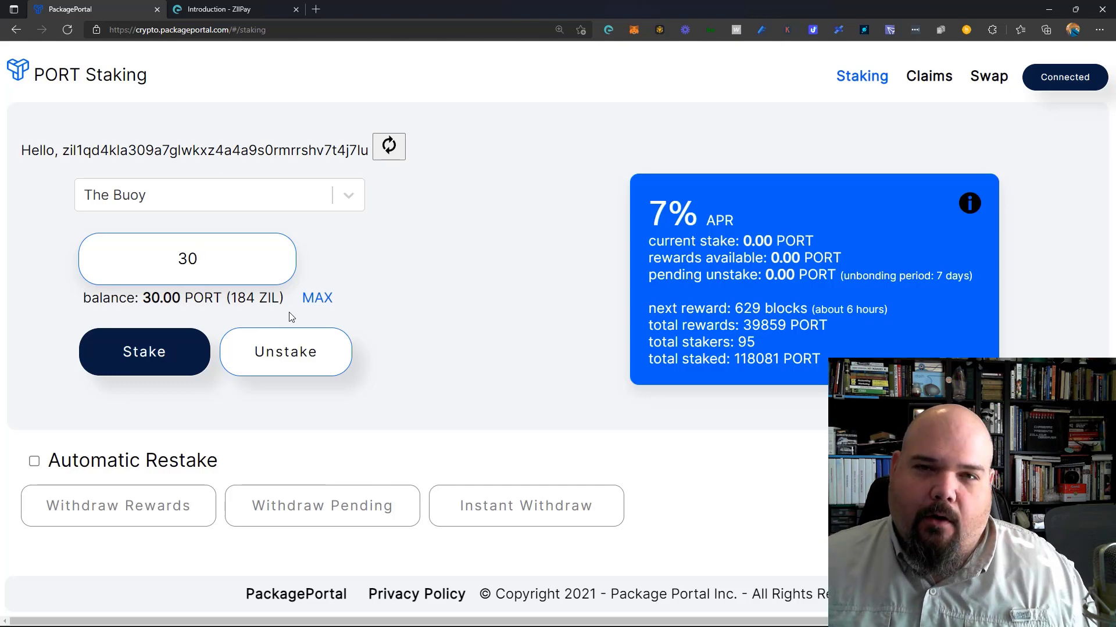
click(187, 258)
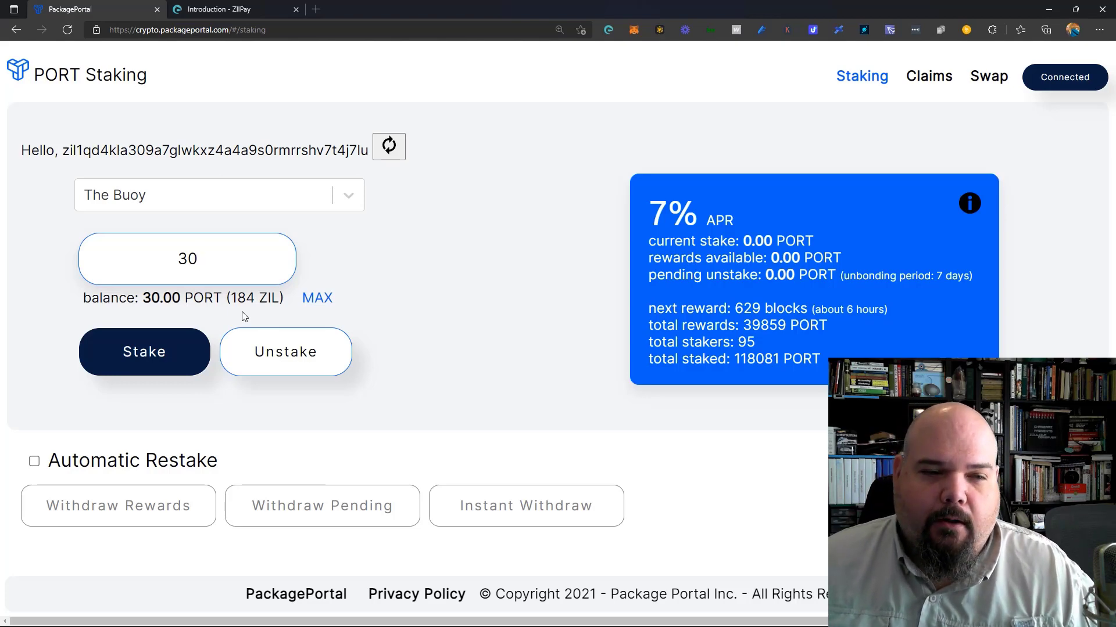
mouse_move(177, 356)
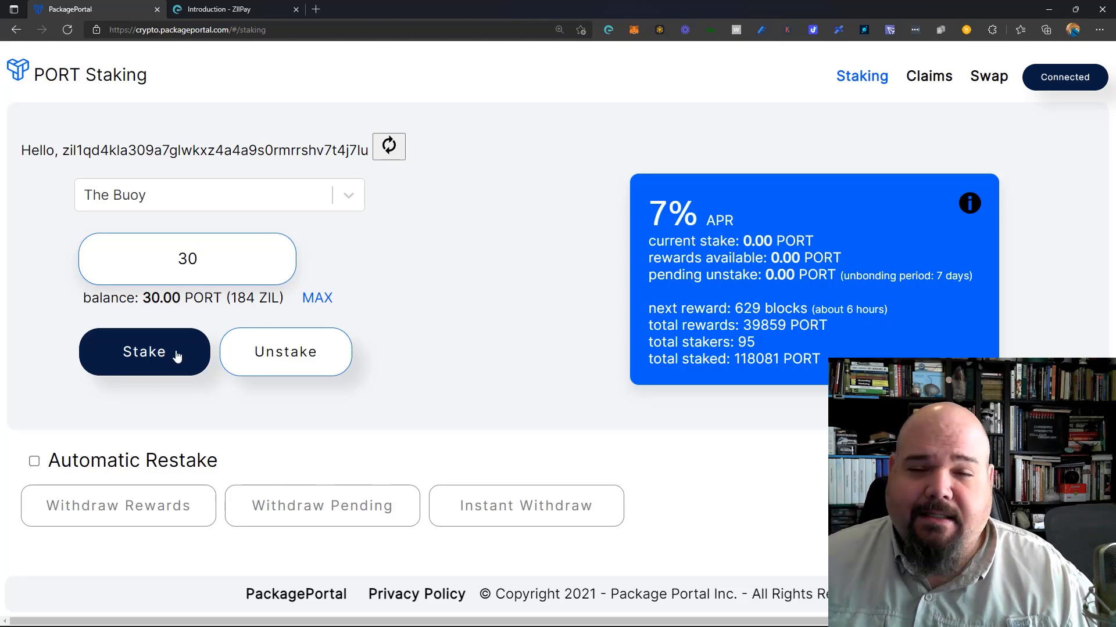
Stake the 30 PORT in The Buoy and approve it in the wallet.
click(145, 352)
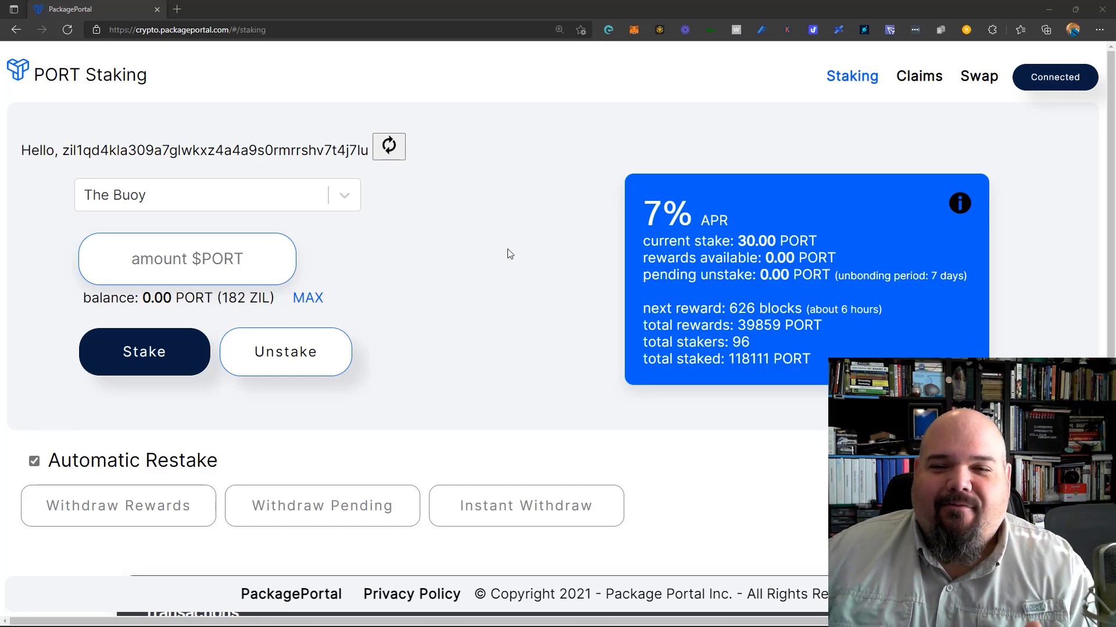
mouse_move(538, 254)
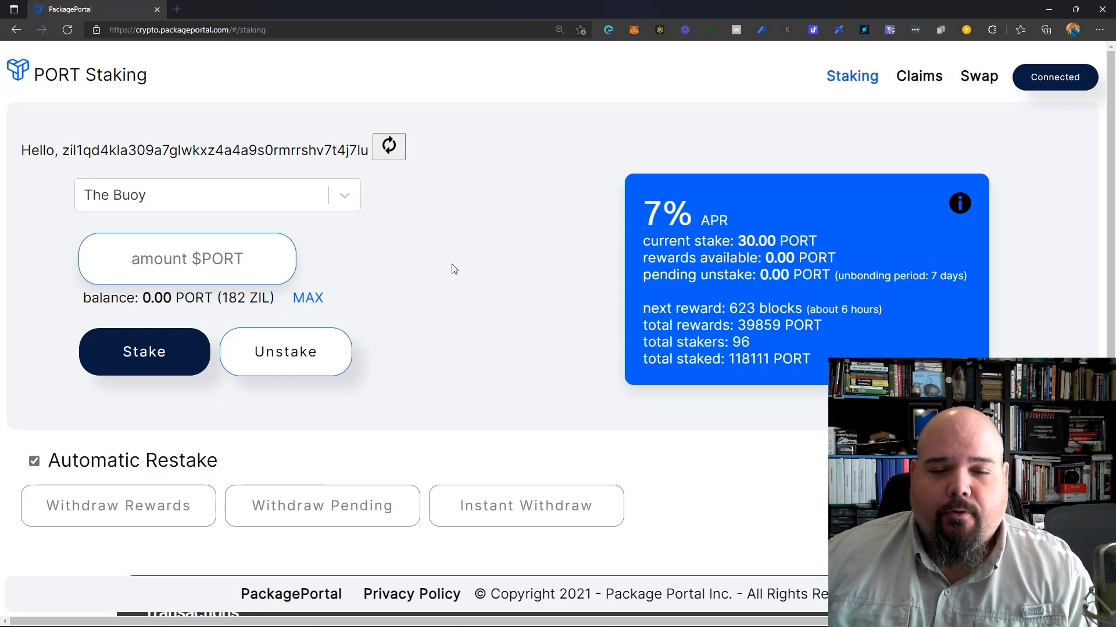
mouse_move(598, 240)
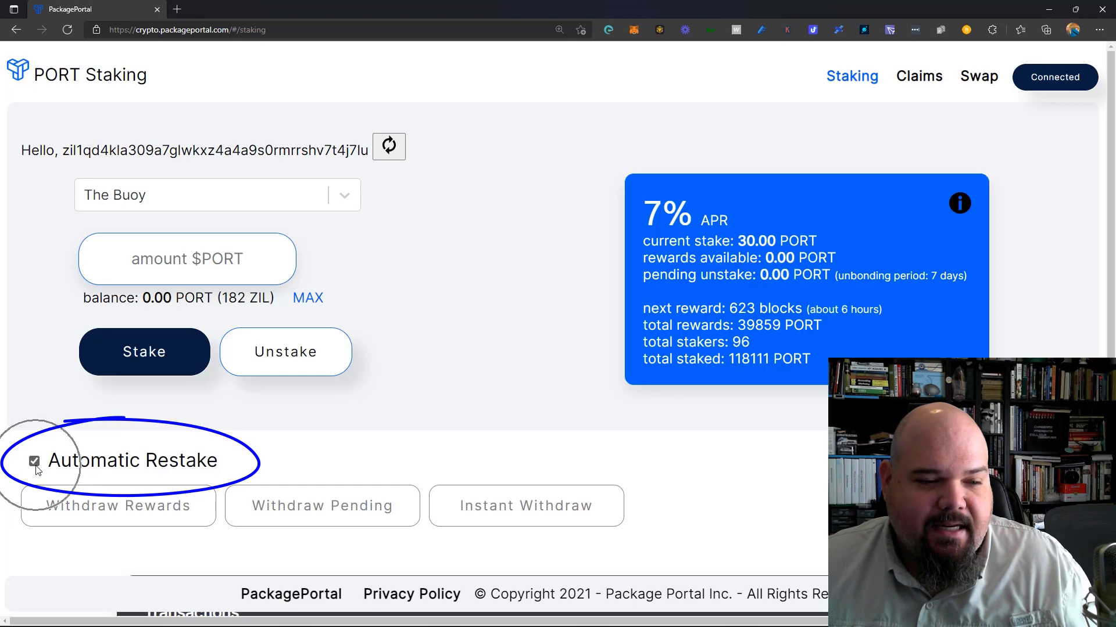
Tick Automatic Restake for the 30 PORT Buoy stake.
click(34, 462)
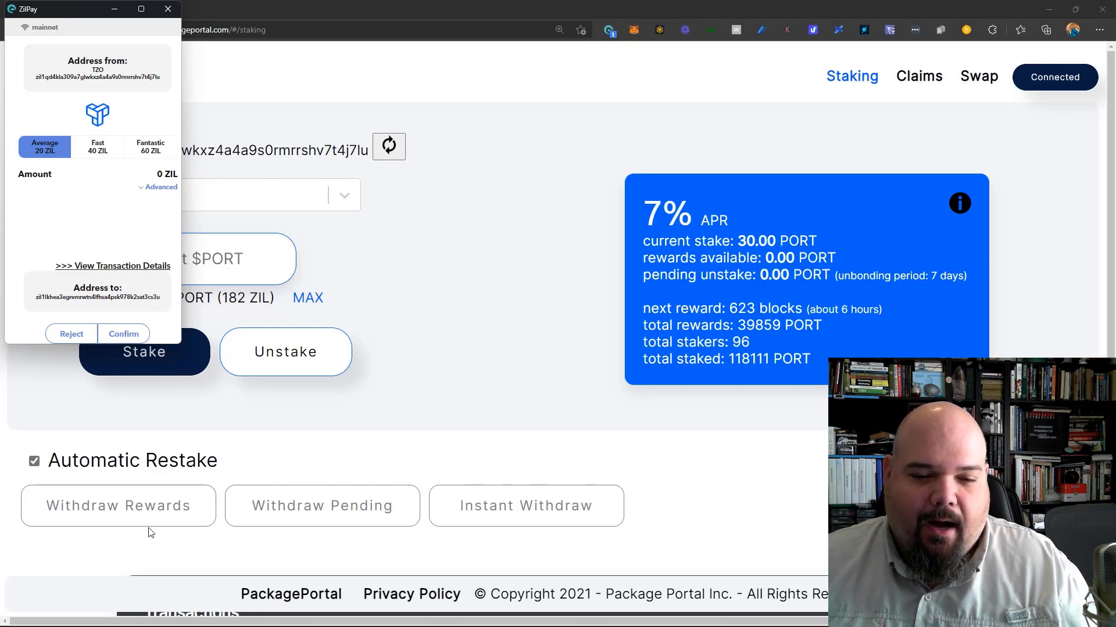
mouse_move(77, 523)
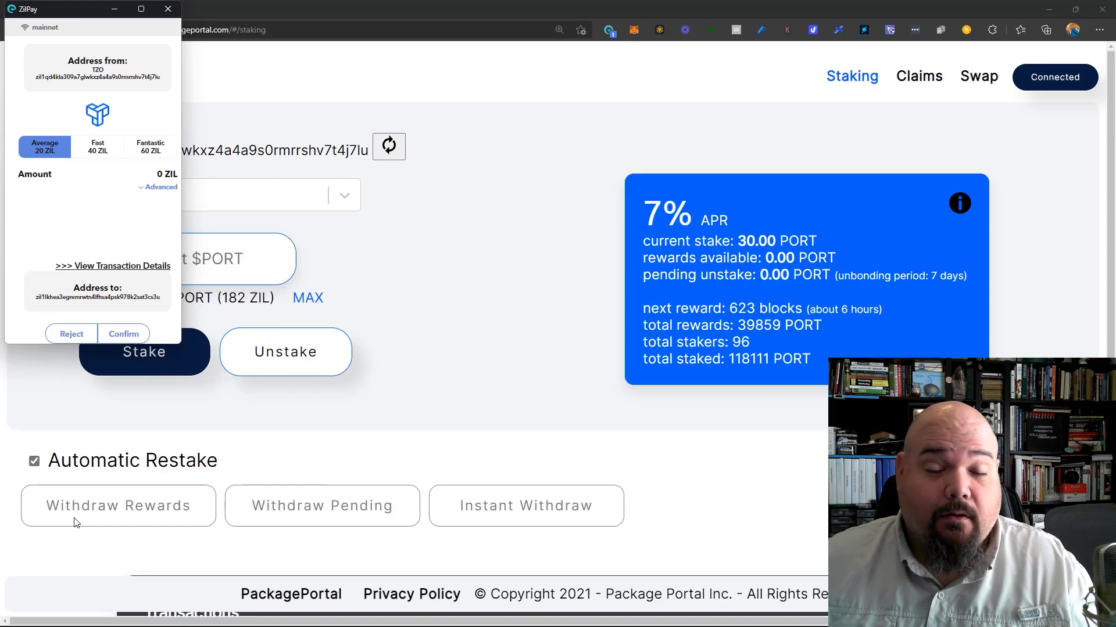
mouse_move(638, 226)
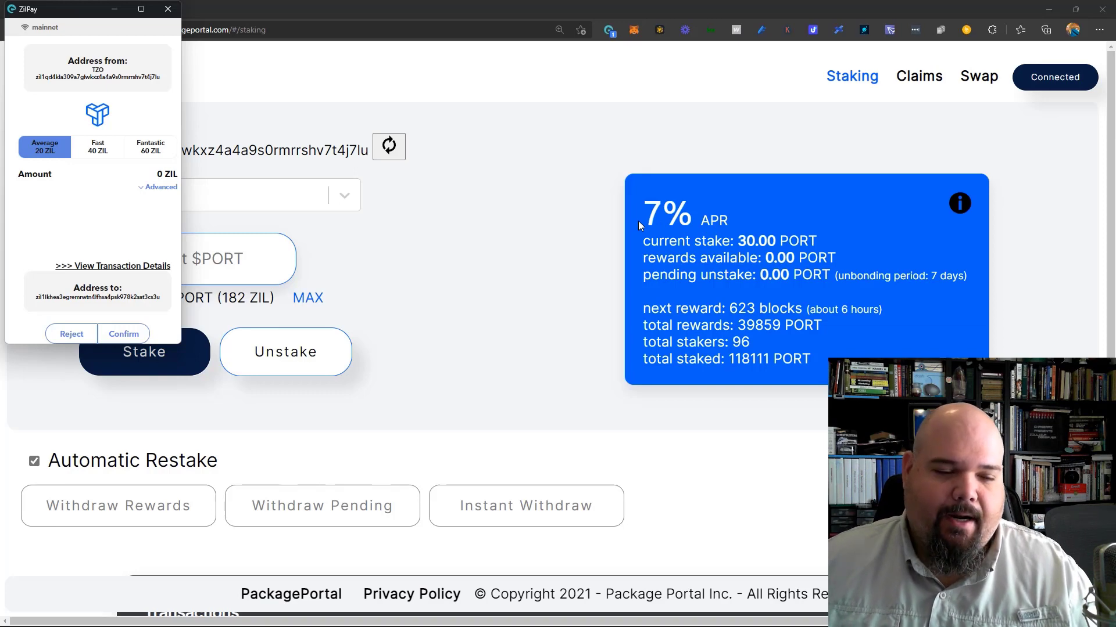
mouse_move(221, 216)
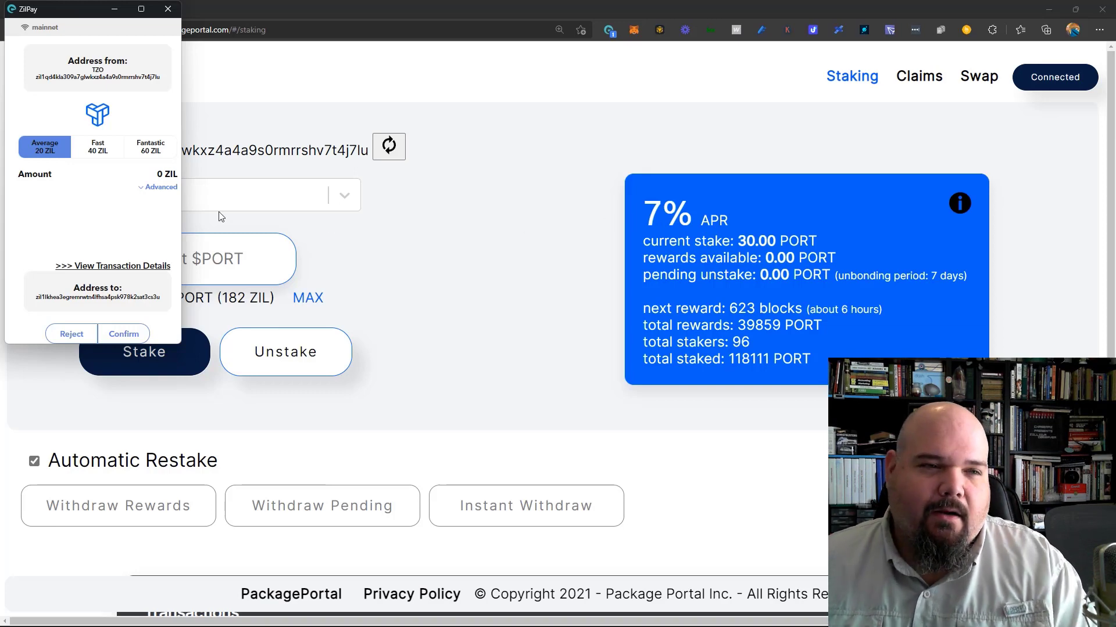
mouse_move(176, 197)
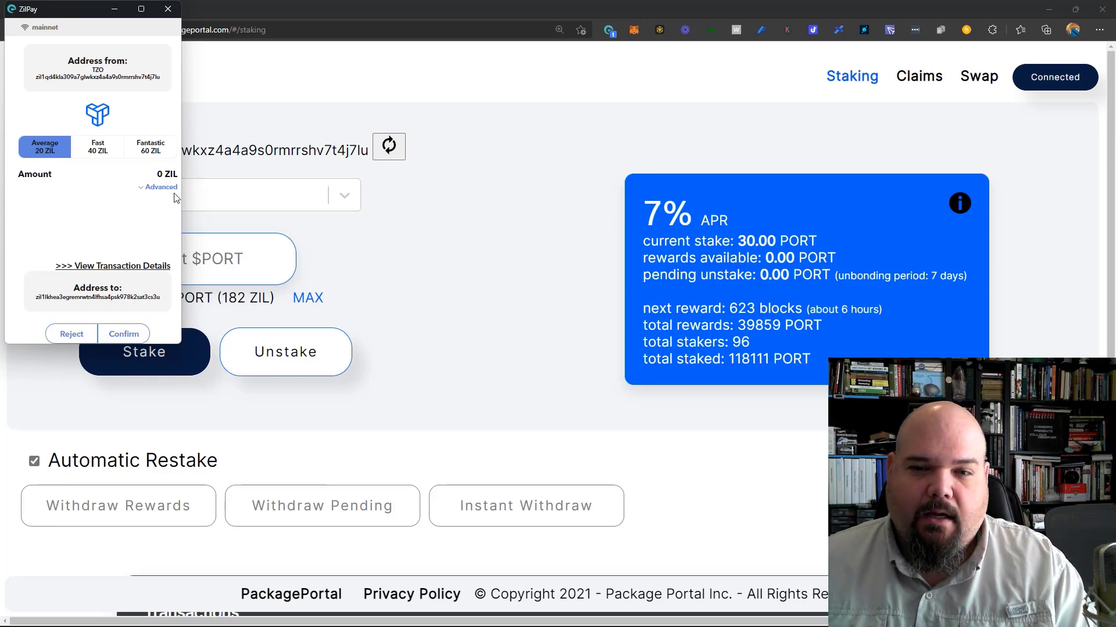
mouse_move(71, 333)
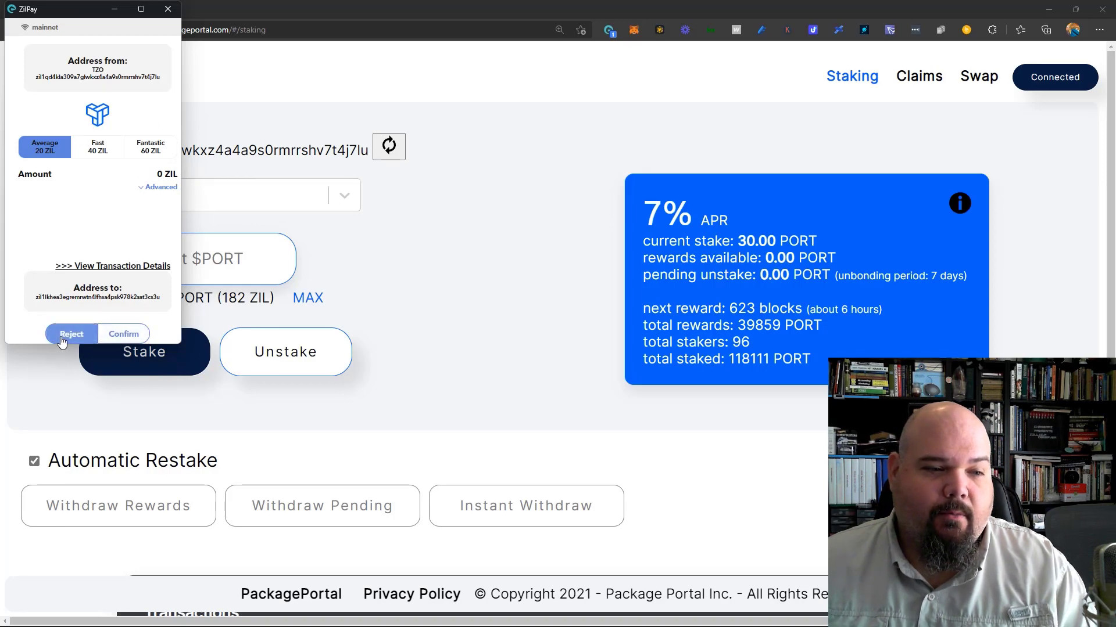
Reject the pending ZilPay transaction request.
click(70, 333)
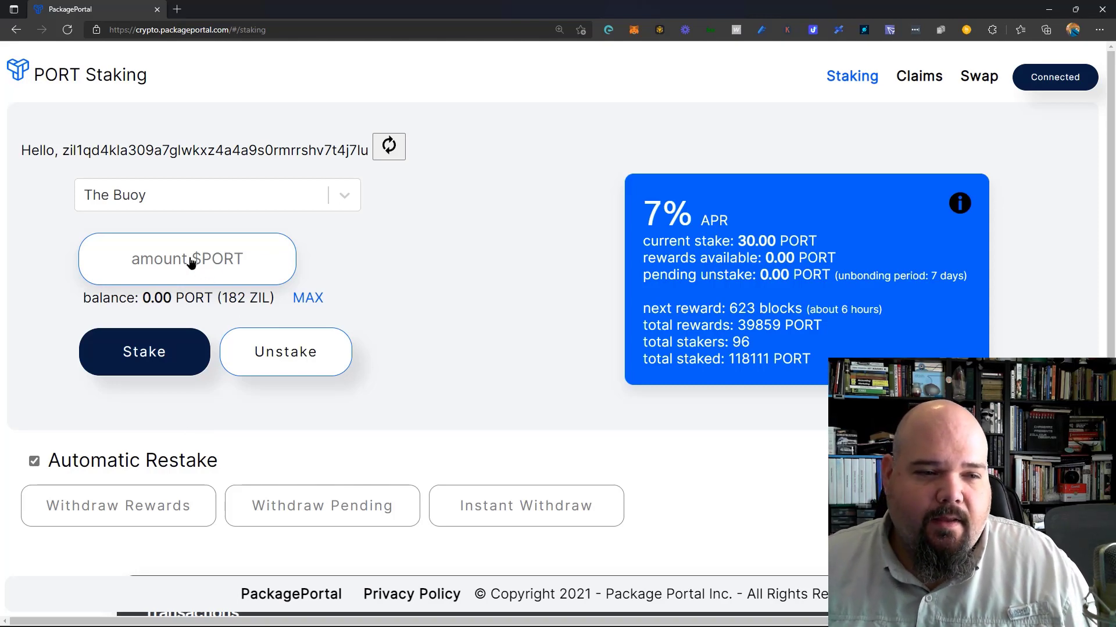
mouse_move(462, 296)
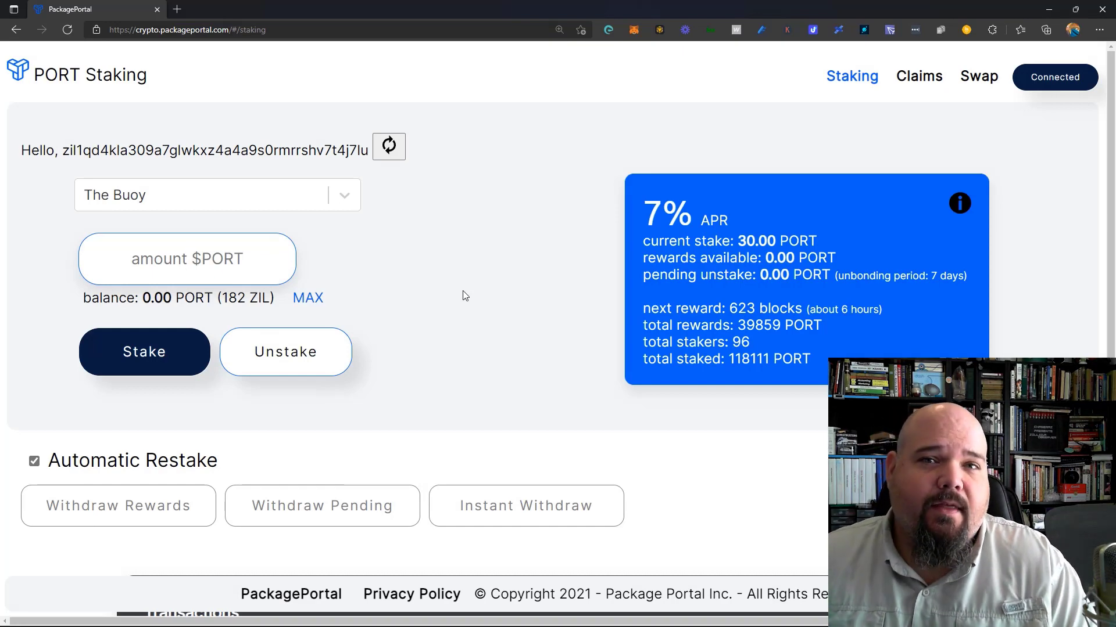
click(187, 258)
text(30)
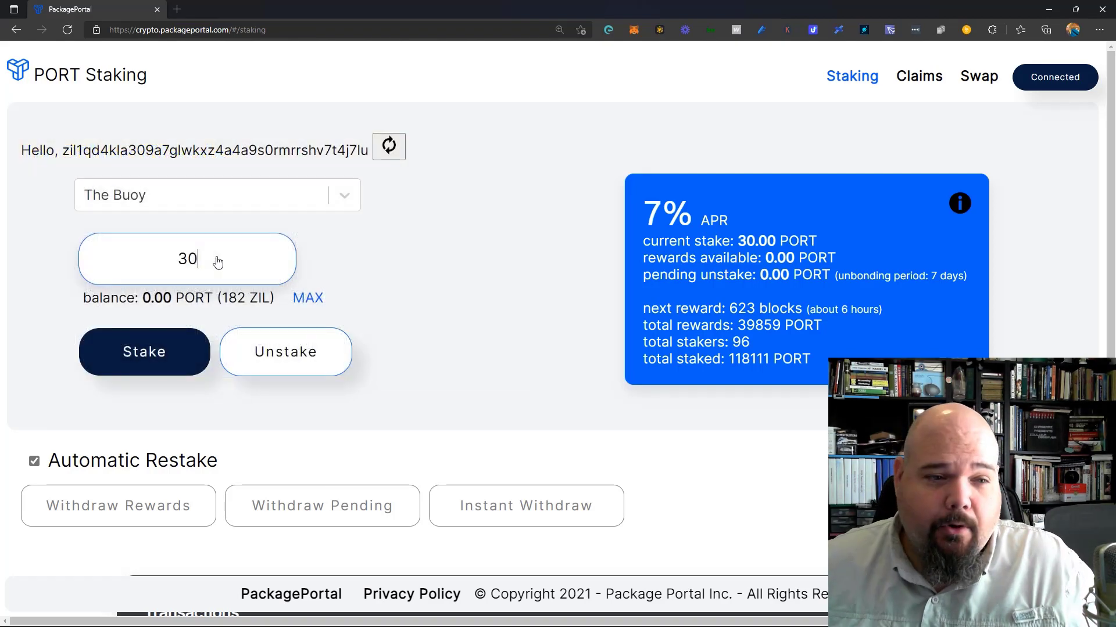
click(144, 351)
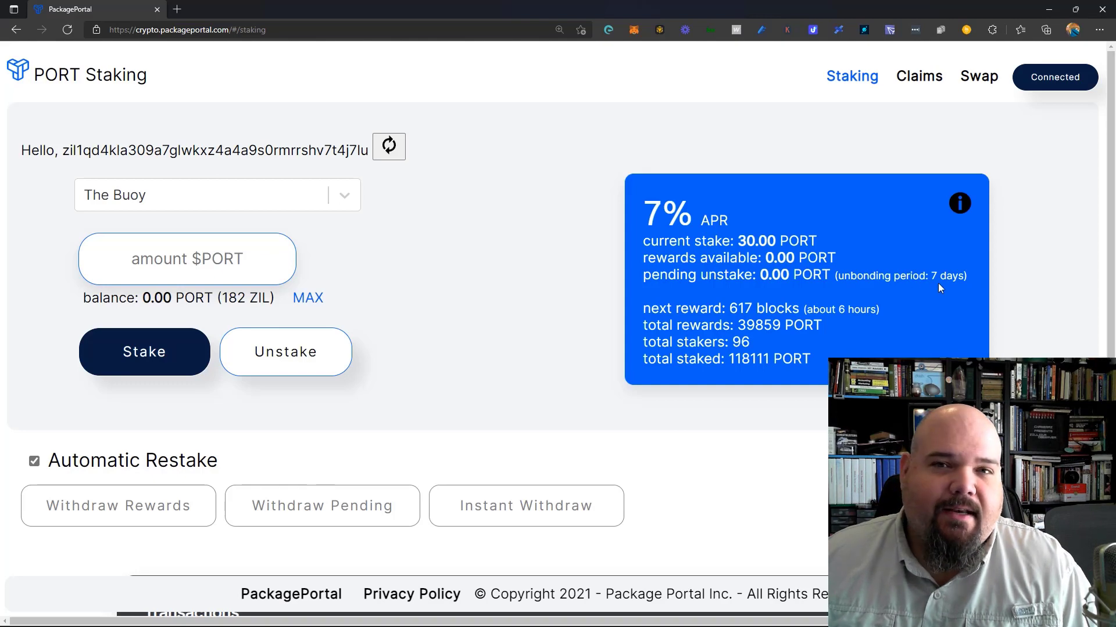
mouse_move(330, 374)
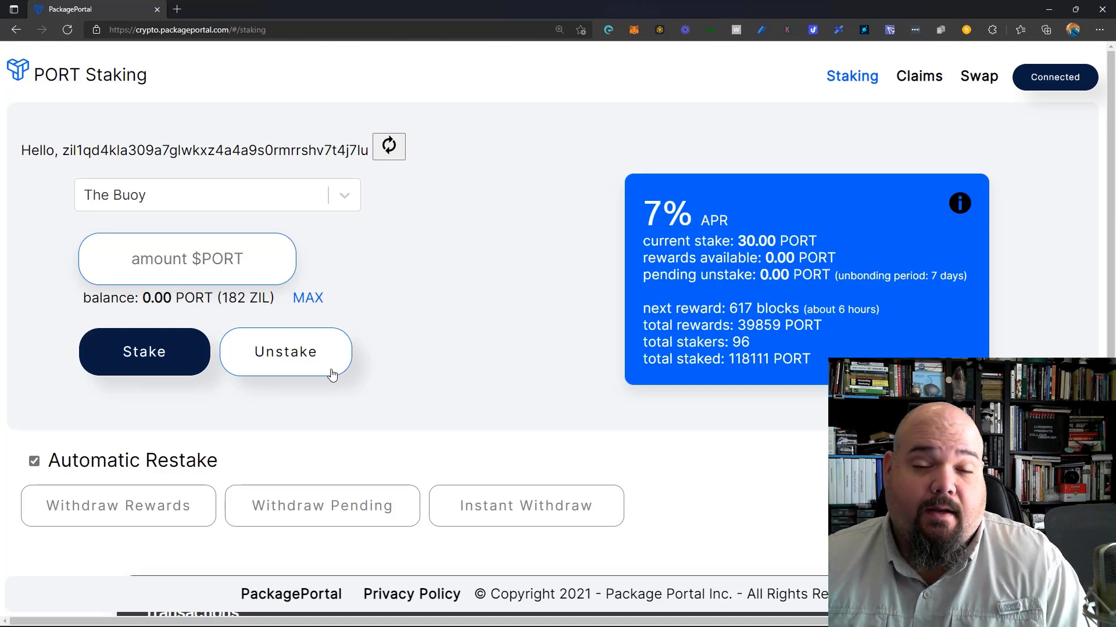
click(958, 203)
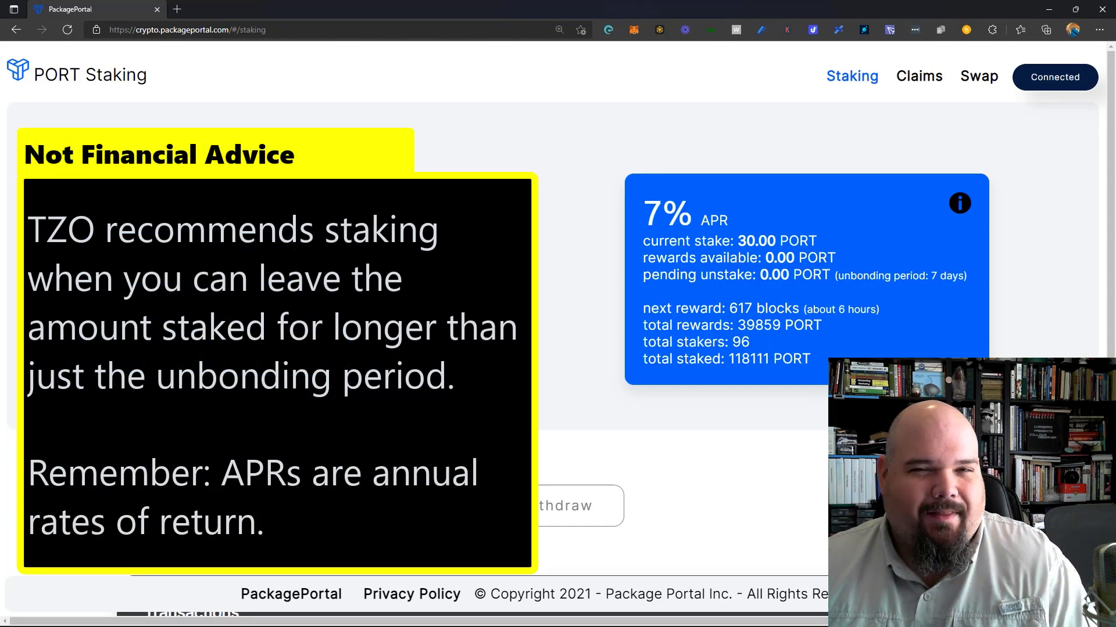